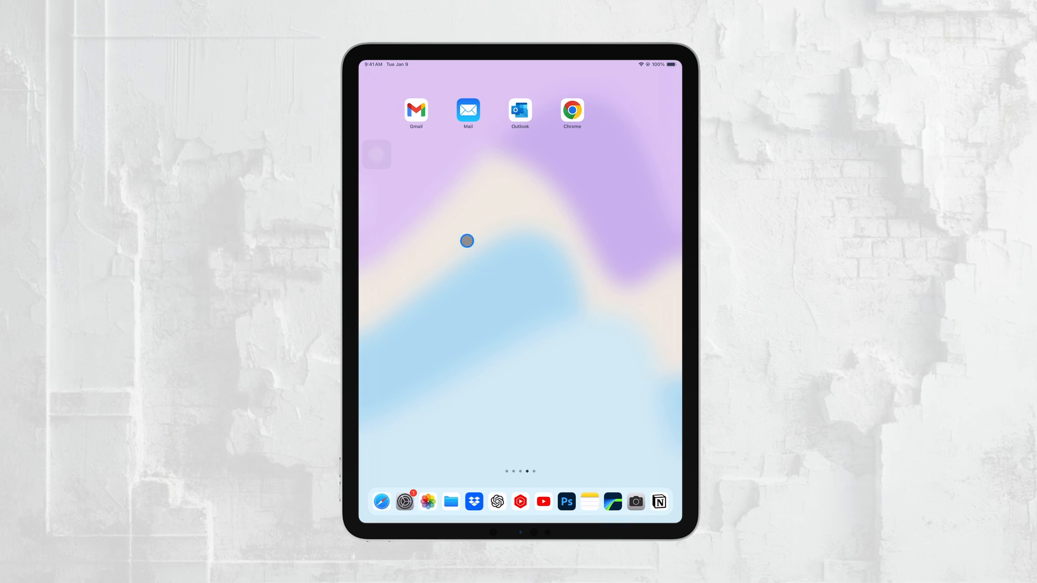
mouse_move(397, 422)
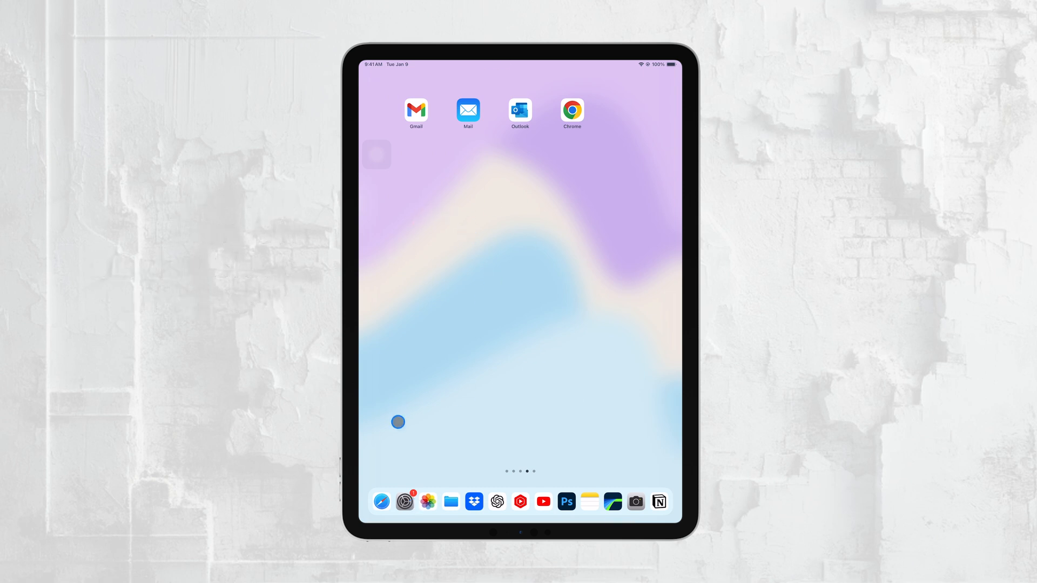
Step: Launch Settings from the Dock and show the Notifications page with its per-app list
click(405, 501)
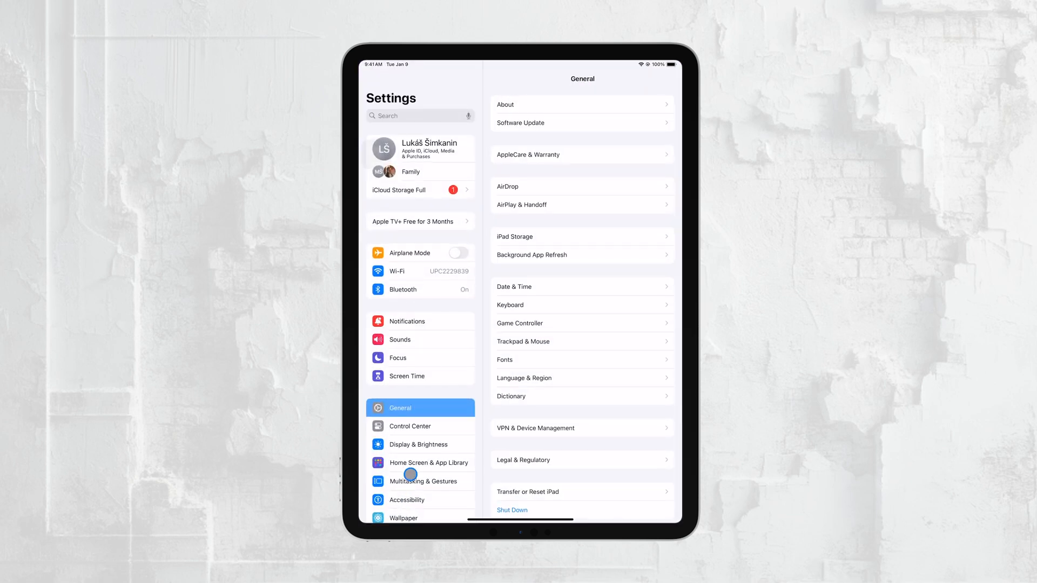
click(407, 320)
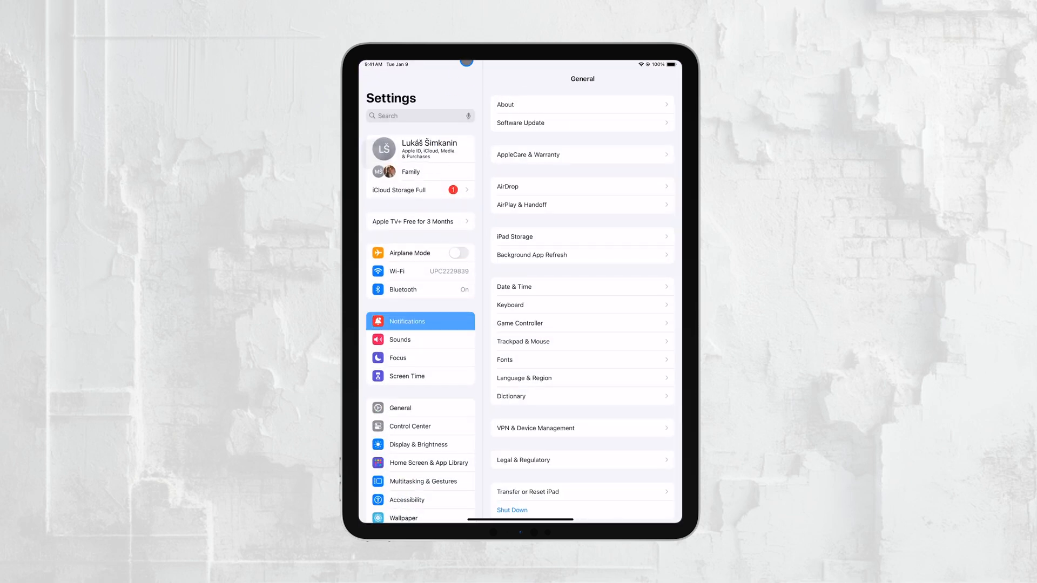
click(407, 320)
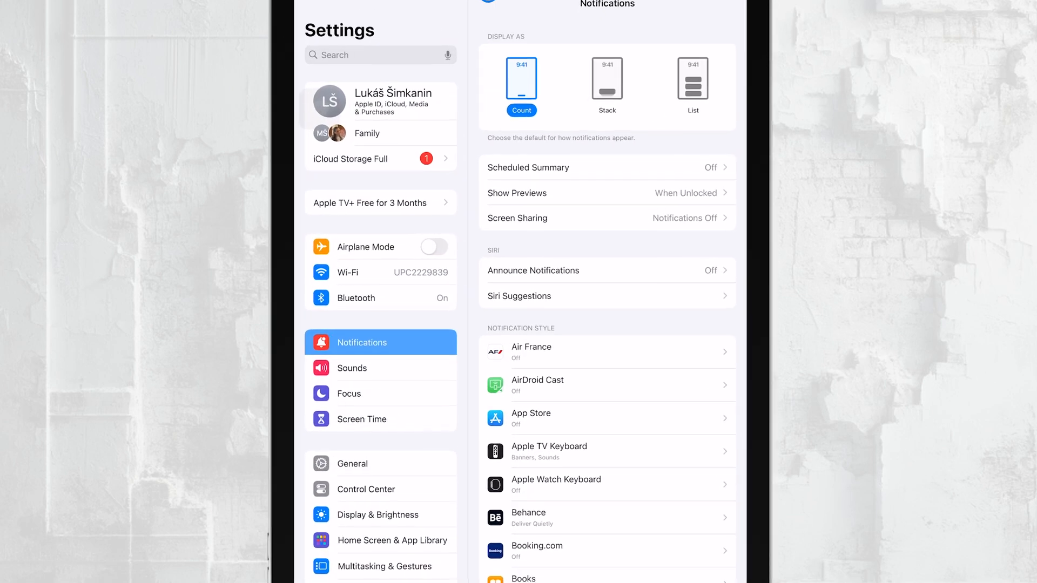
scroll(down, 3)
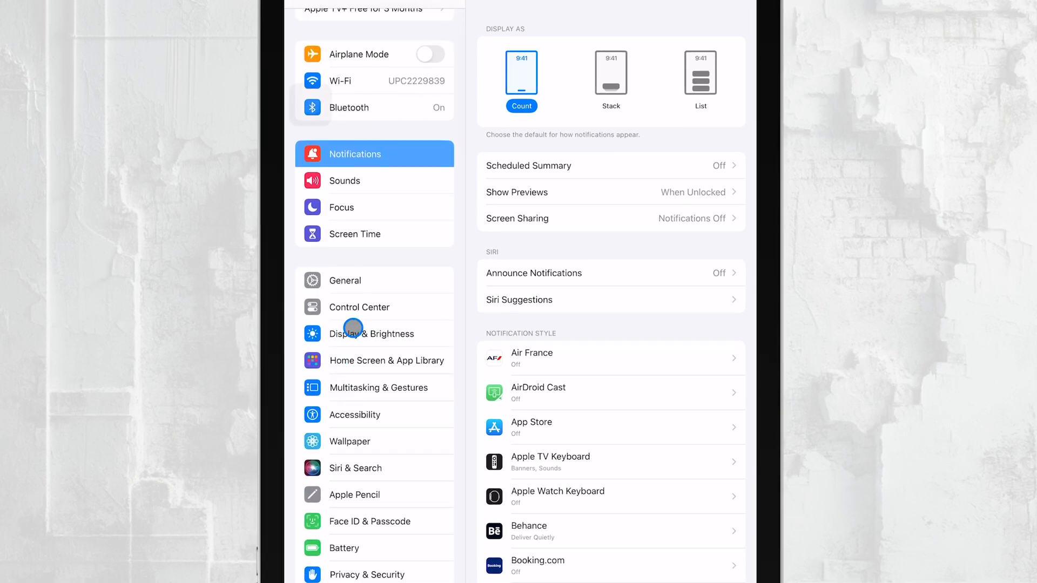
Step: Show the Display & Brightness page with Auto-Lock at 15 minutes
click(371, 334)
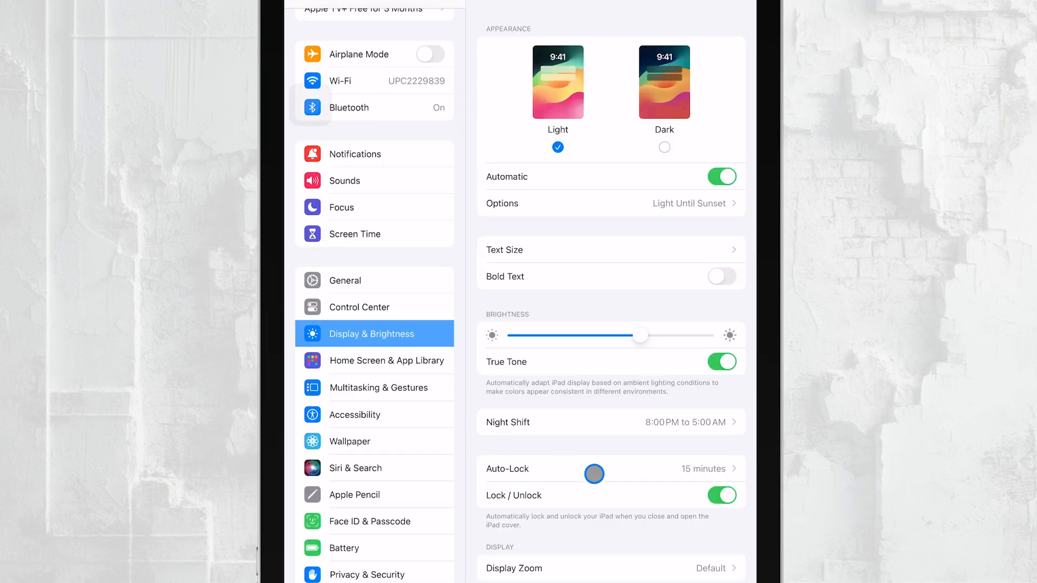
mouse_move(578, 428)
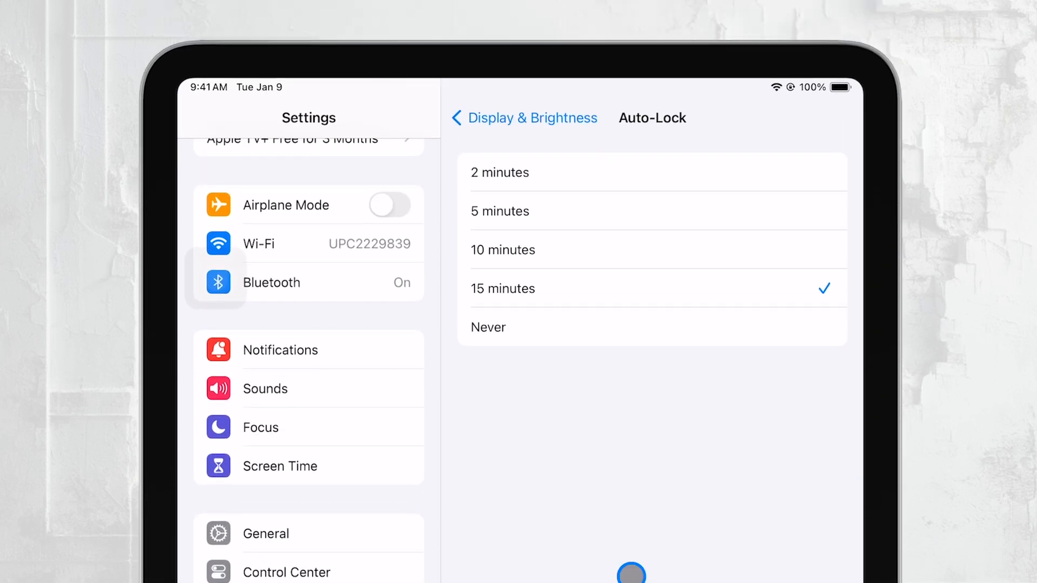
mouse_move(590, 404)
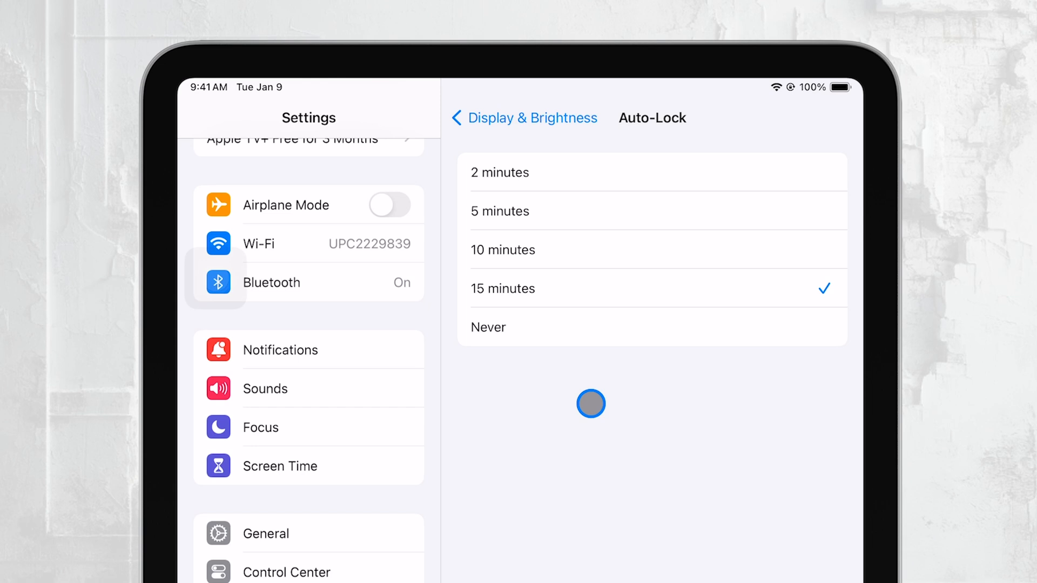
mouse_move(569, 322)
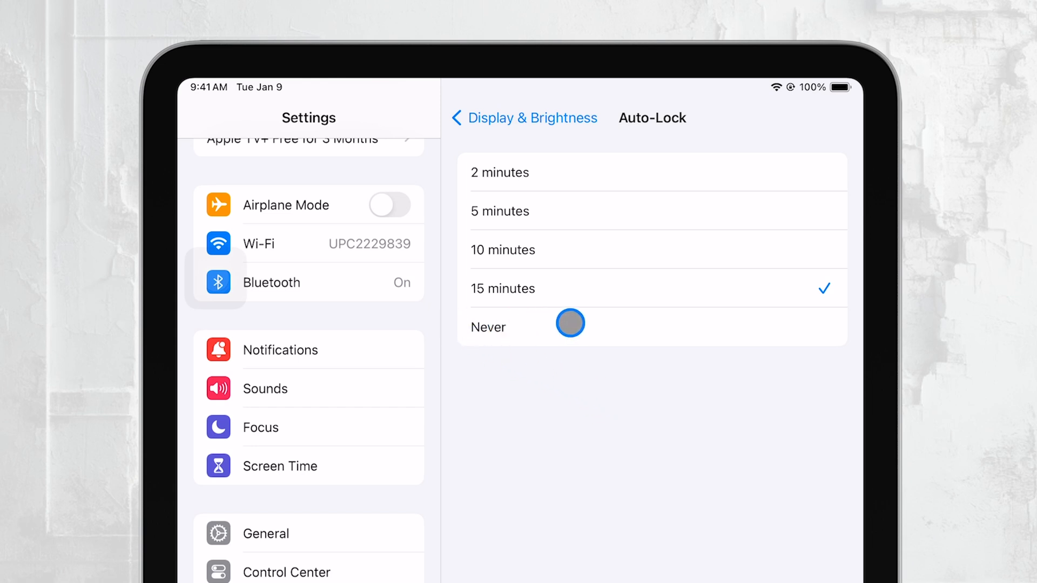
click(488, 326)
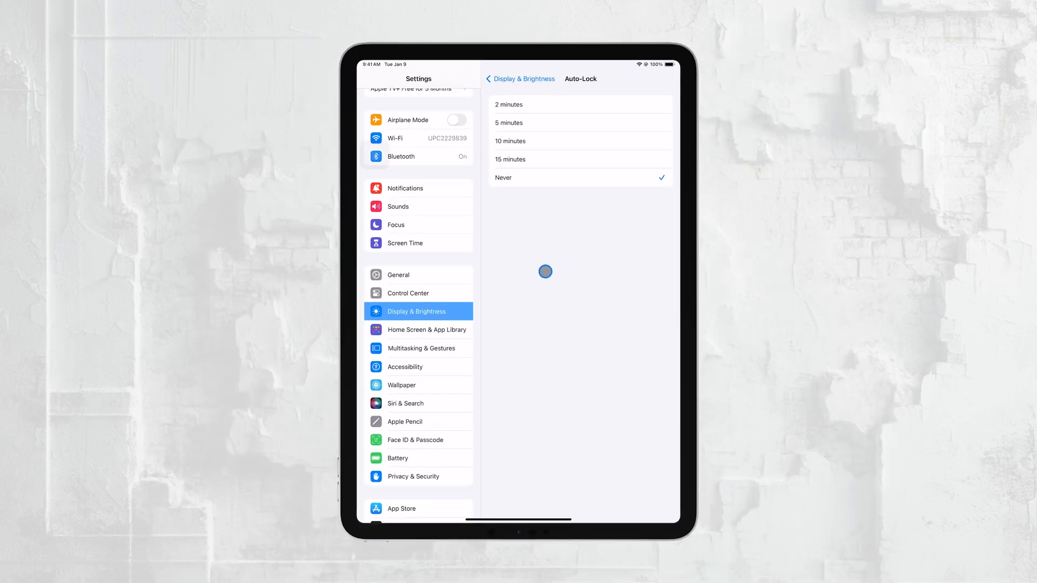
mouse_move(546, 159)
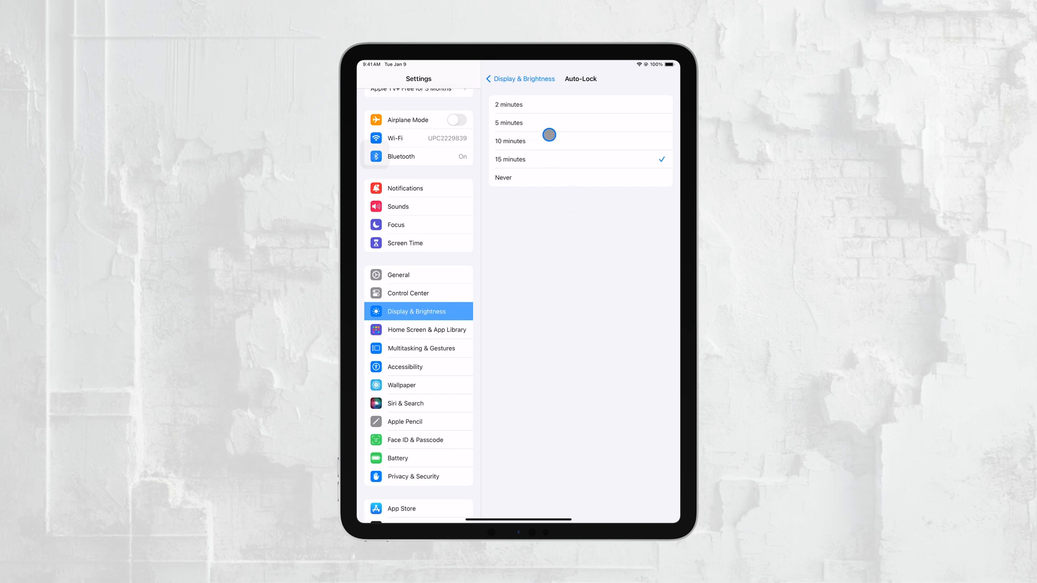
mouse_move(536, 160)
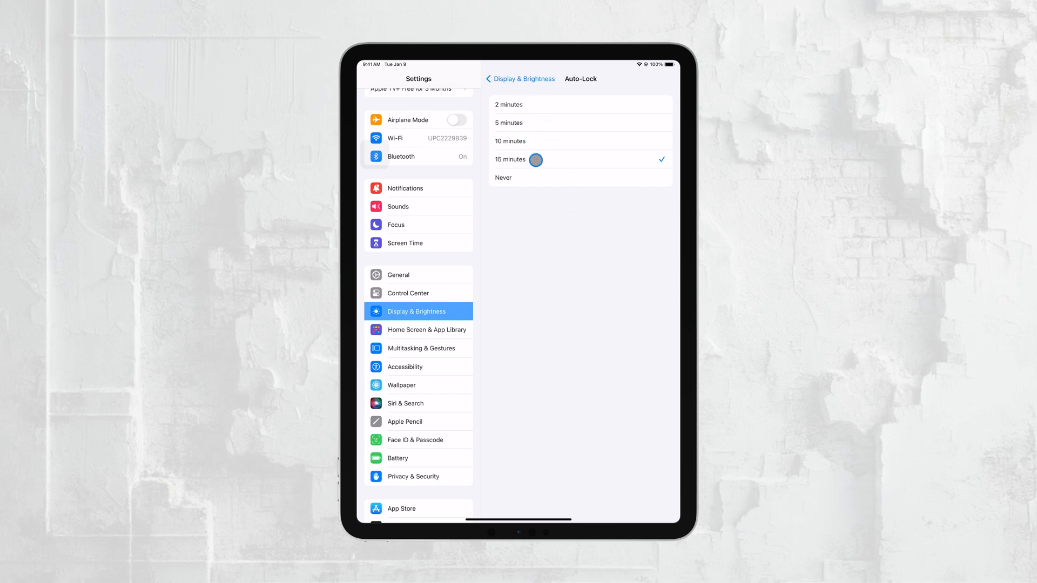
mouse_move(541, 157)
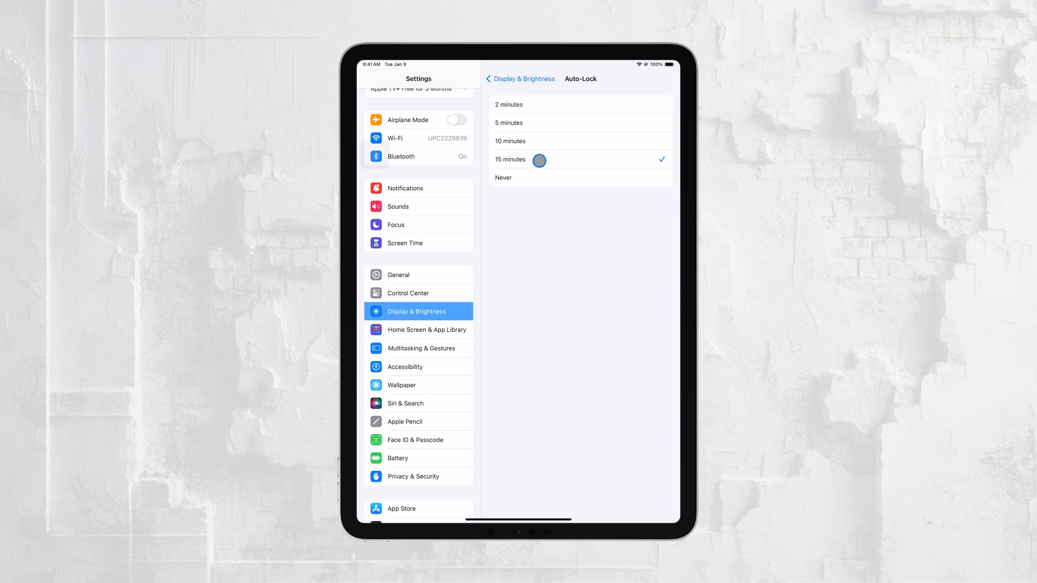
mouse_move(408, 461)
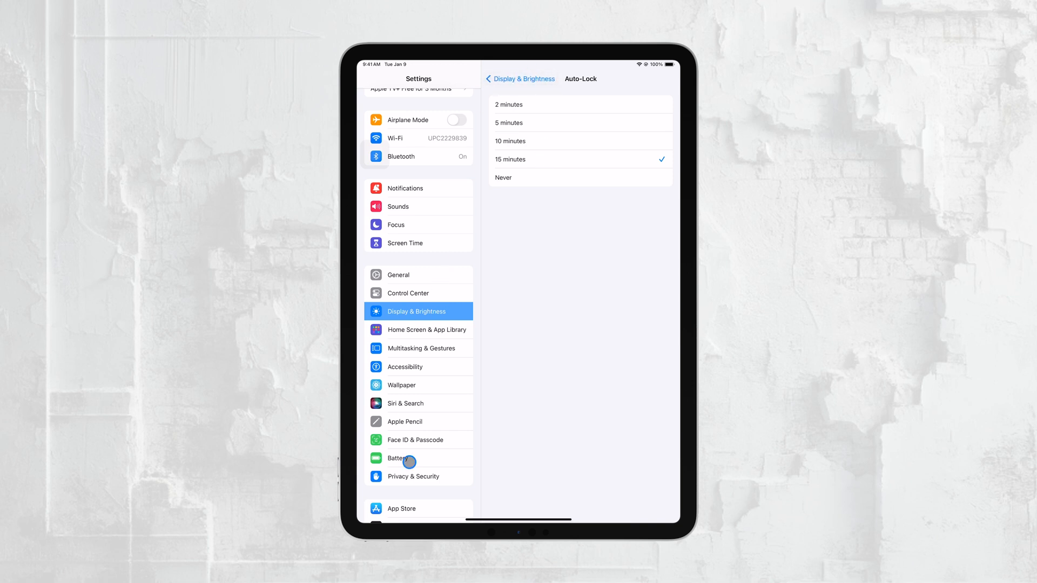
Step: Turn on Low Power Mode in Battery, leaving Auto-Lock greyed out at 2 minutes
click(399, 457)
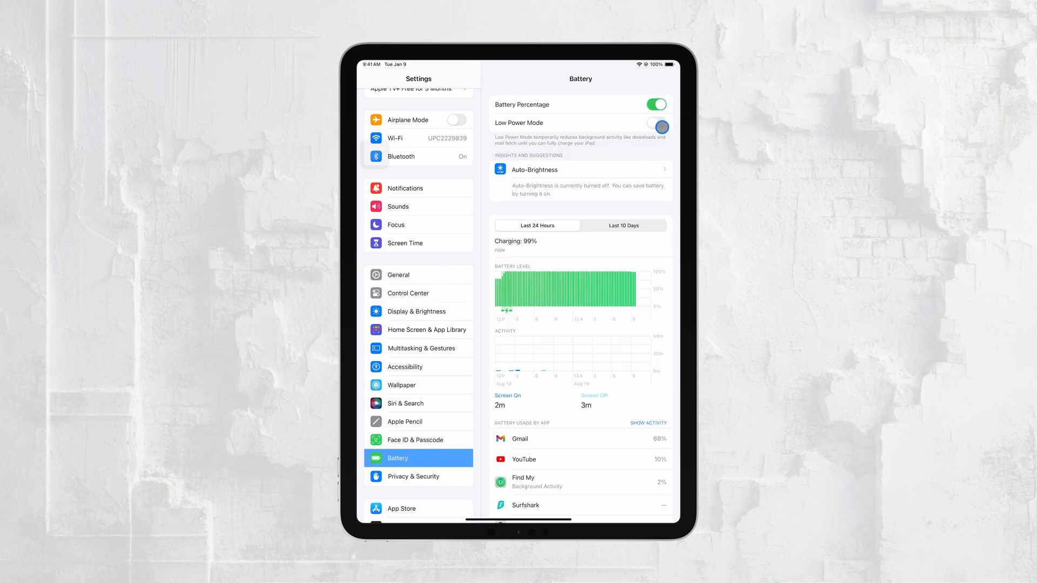
click(655, 128)
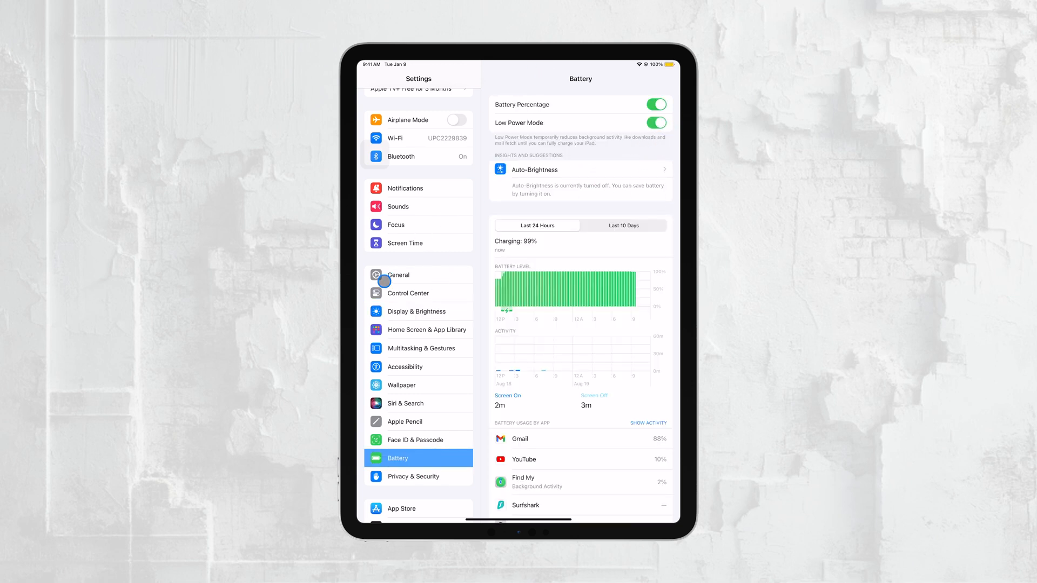
click(417, 311)
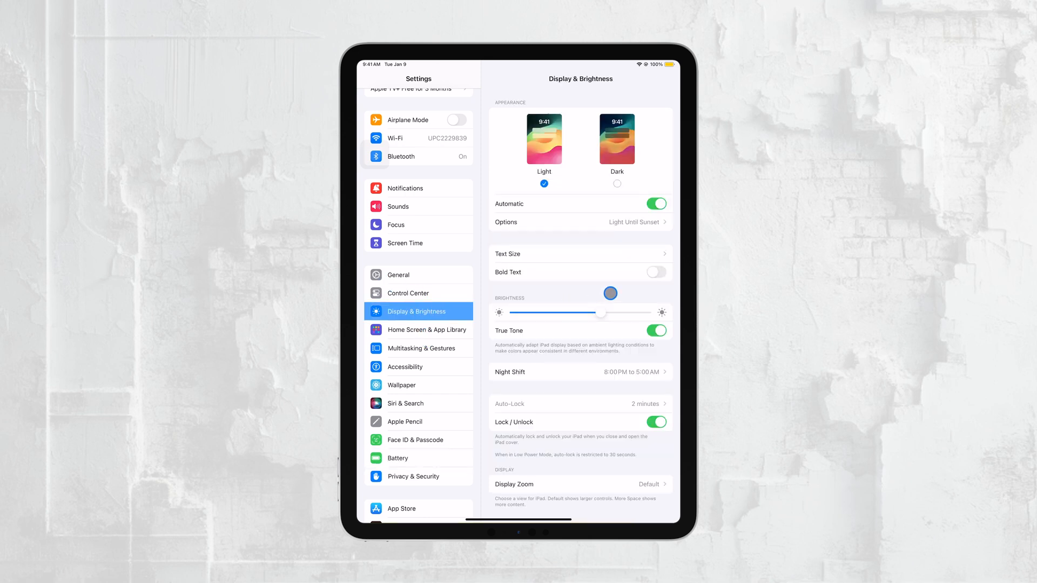
mouse_move(469, 390)
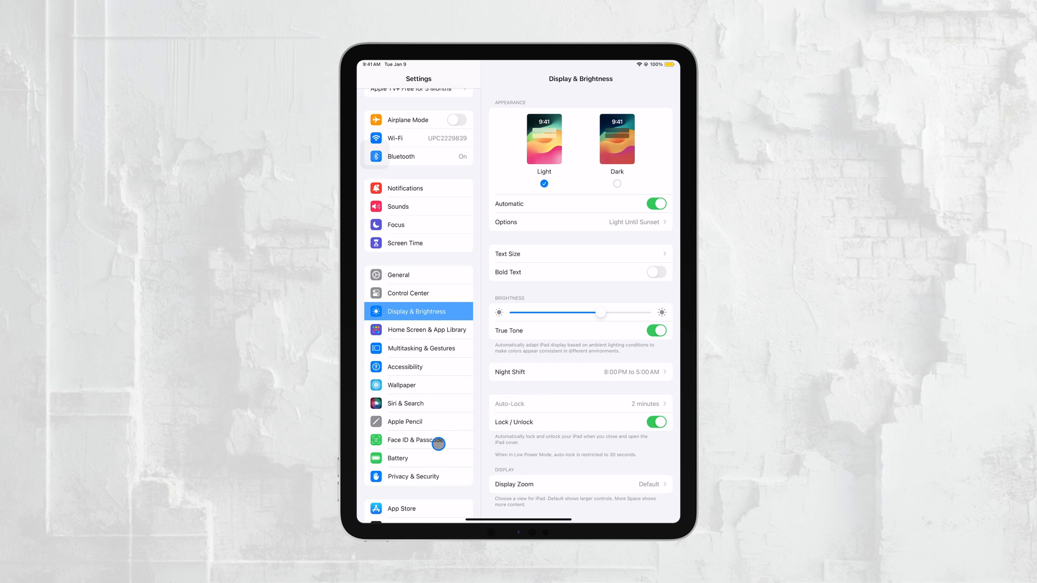
Step: Turn off Low Power Mode in Battery and confirm Auto-Lock is adjustable at 15 minutes
click(398, 458)
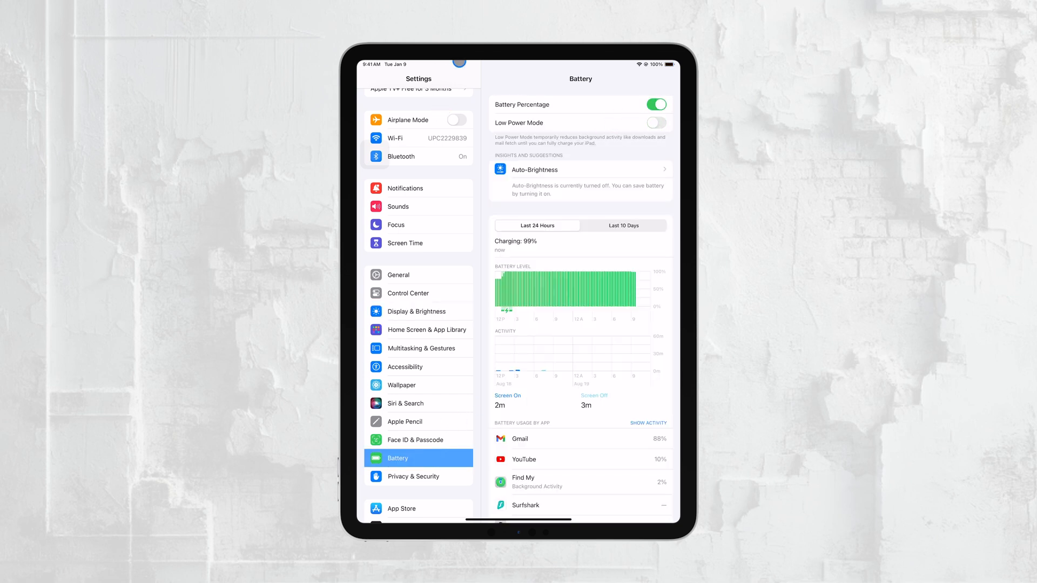
click(416, 311)
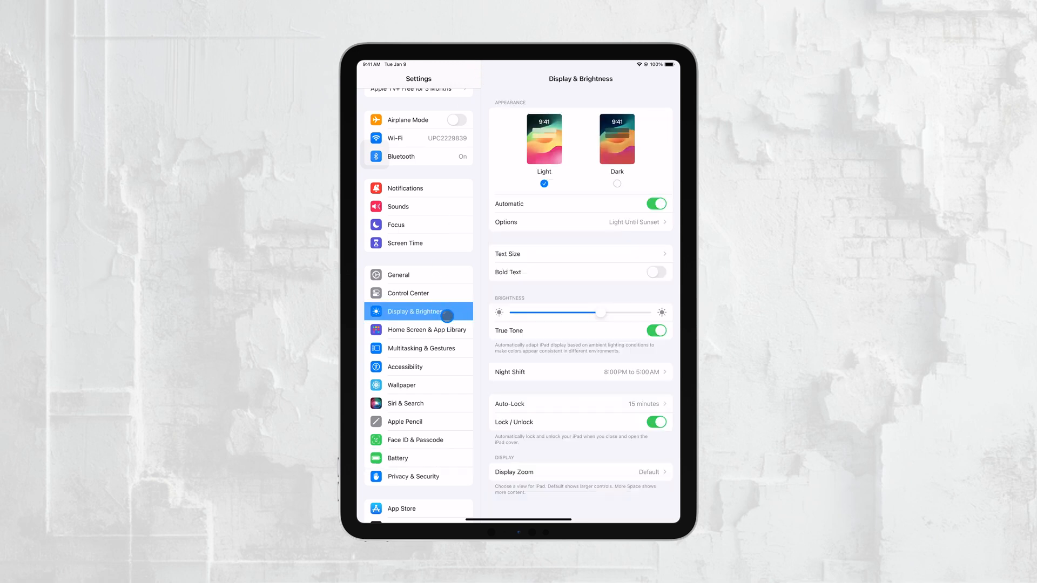
click(580, 403)
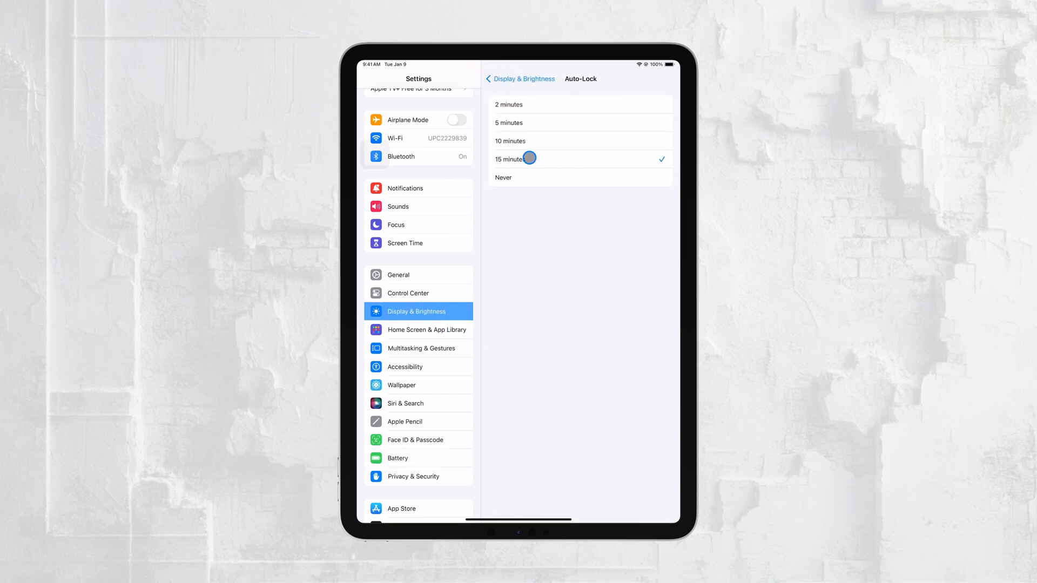
mouse_move(534, 157)
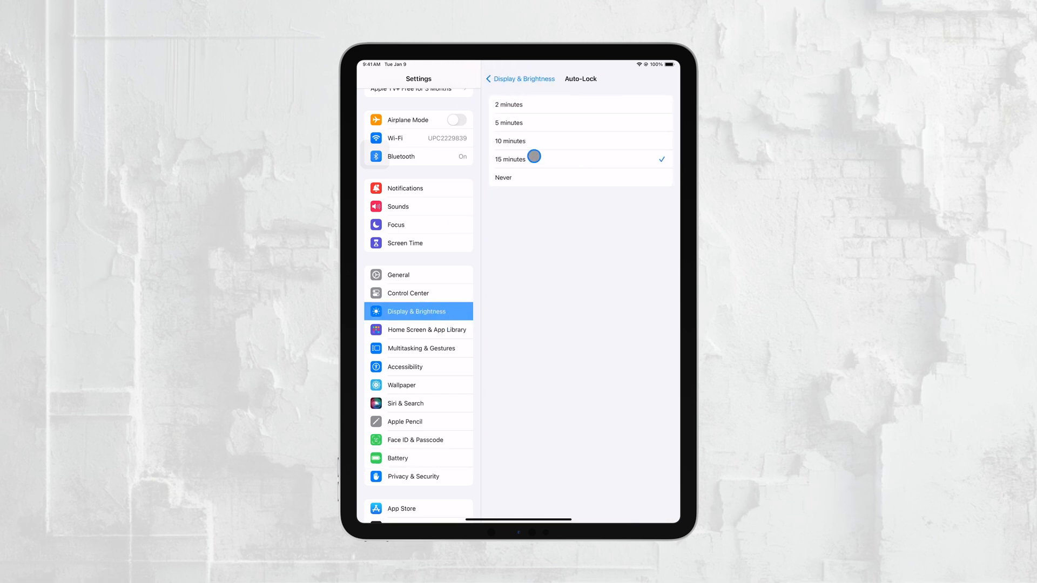
click(521, 79)
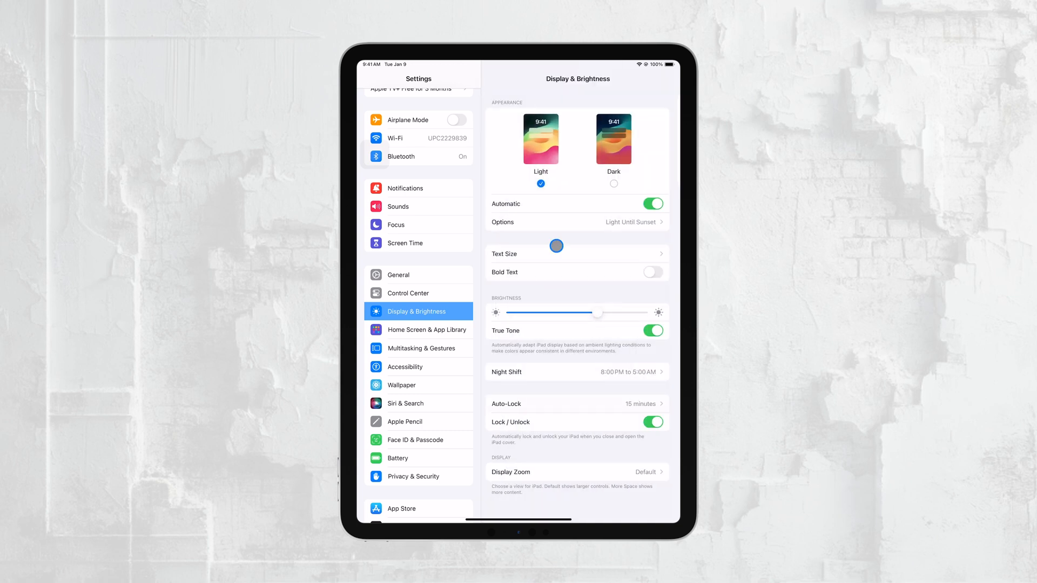